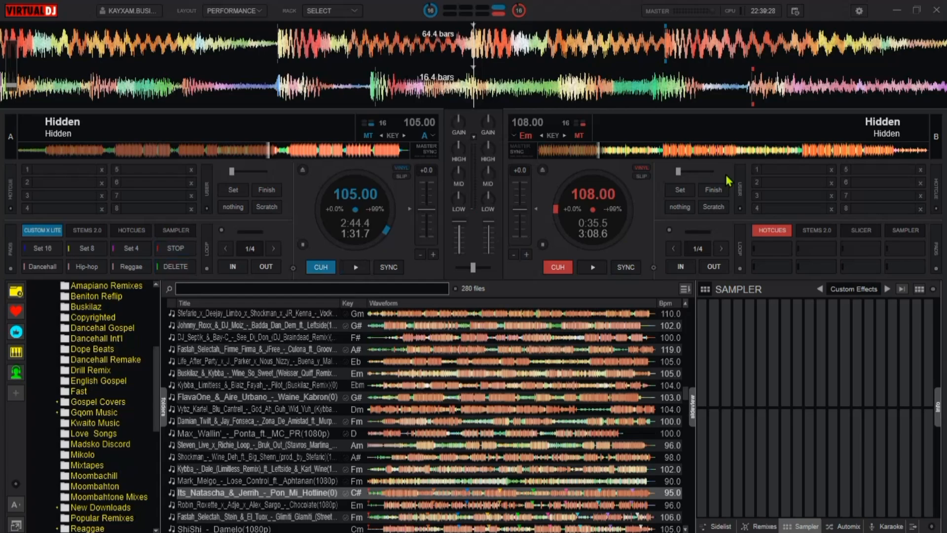
mouse_move(498, 244)
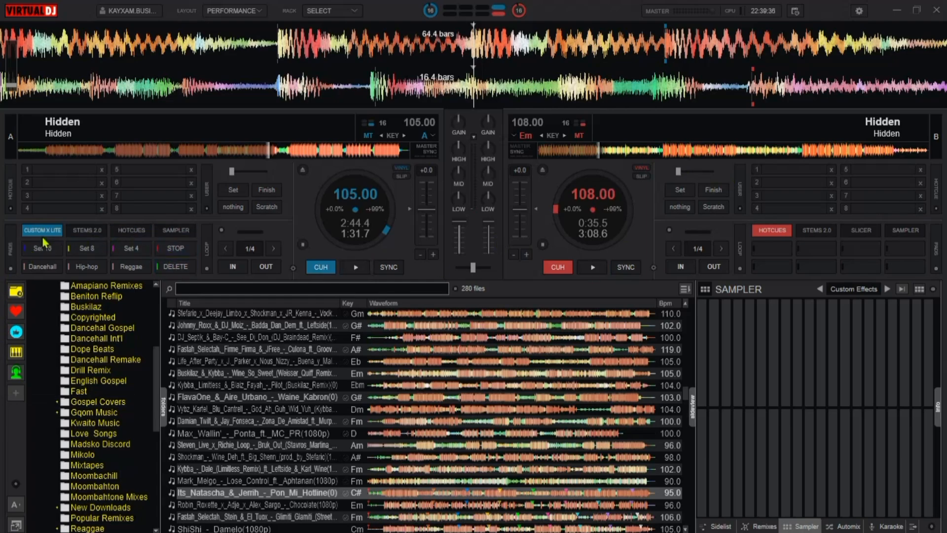
Step: Launch the Set 16 pad so it auto-sets 16 hot cues across the browser tracks
click(130, 248)
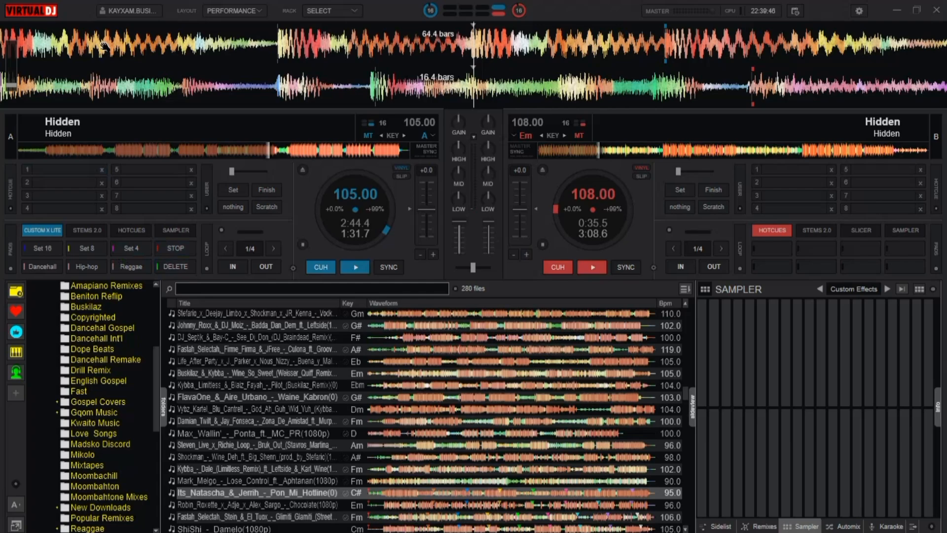
mouse_move(447, 66)
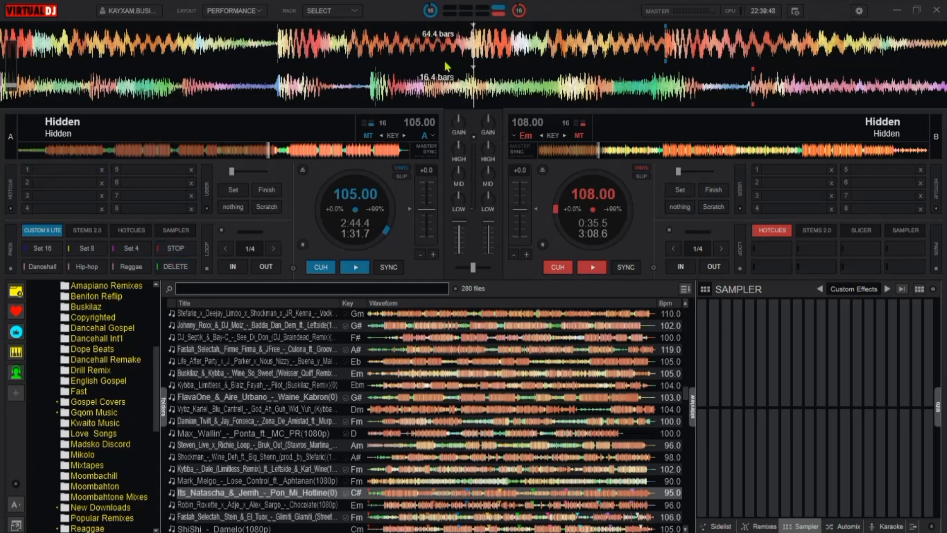
mouse_move(330, 58)
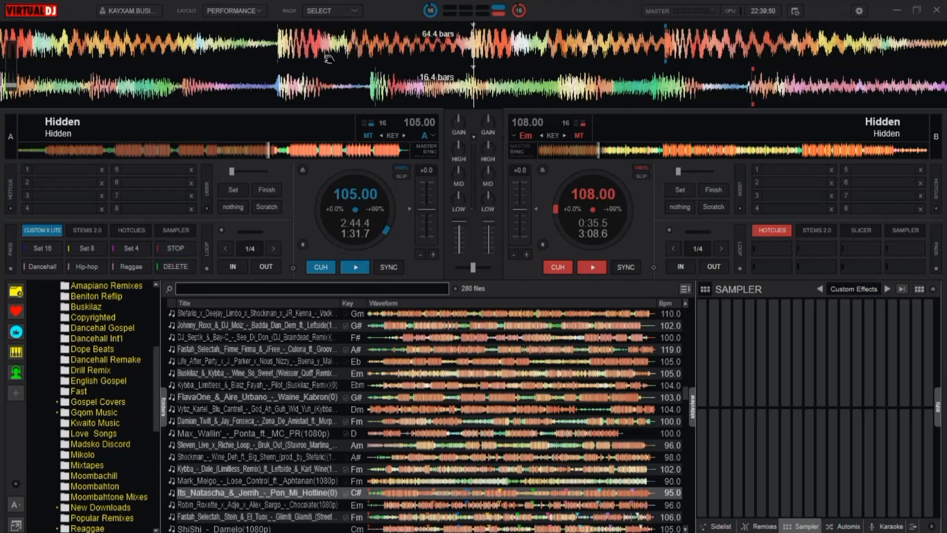
mouse_move(304, 76)
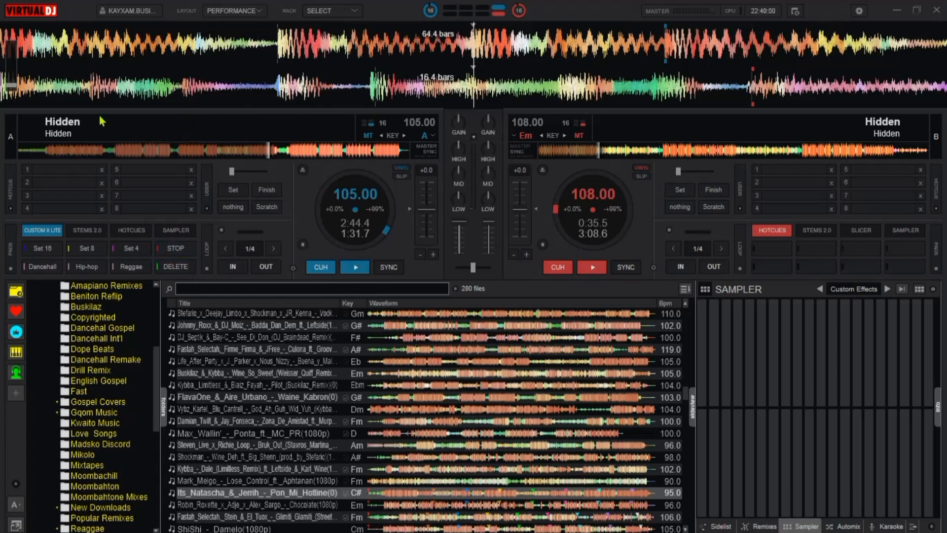
mouse_move(47, 156)
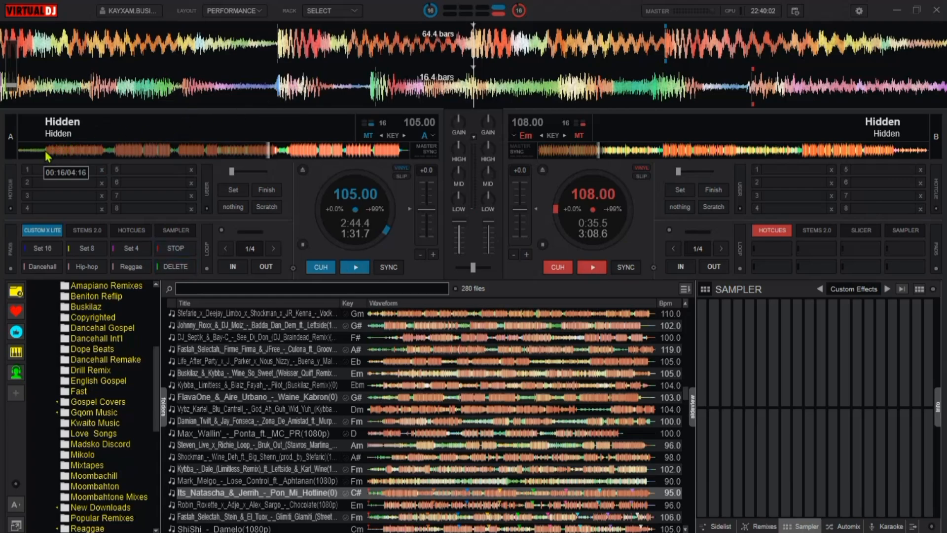
click(356, 268)
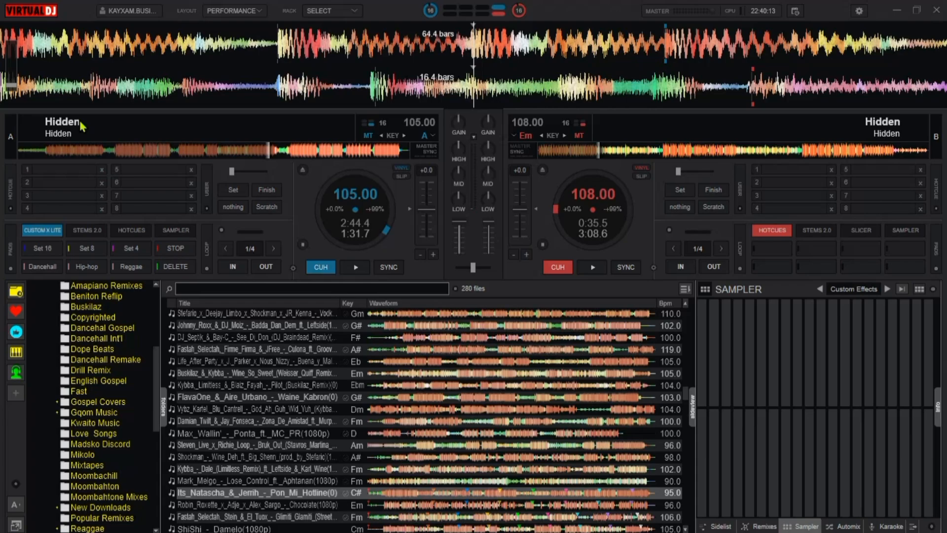
mouse_move(317, 68)
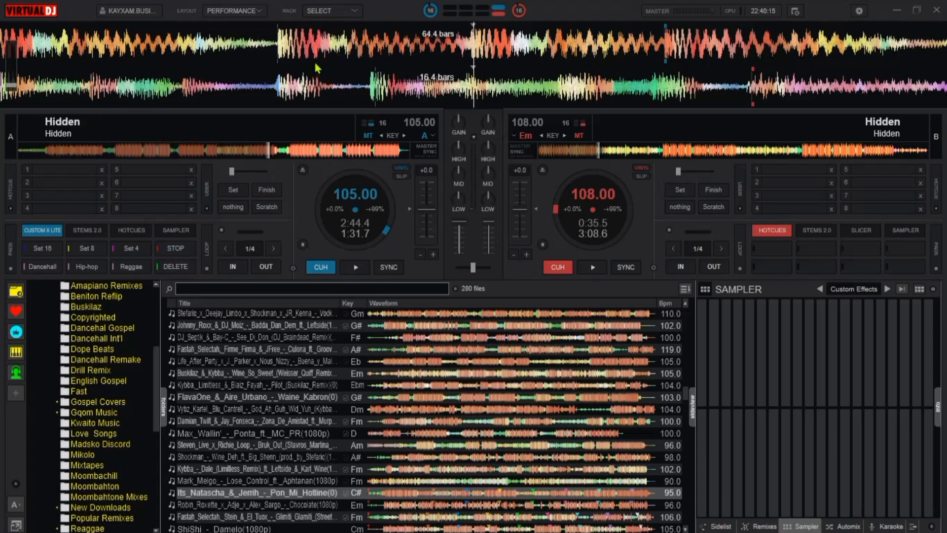
mouse_move(375, 76)
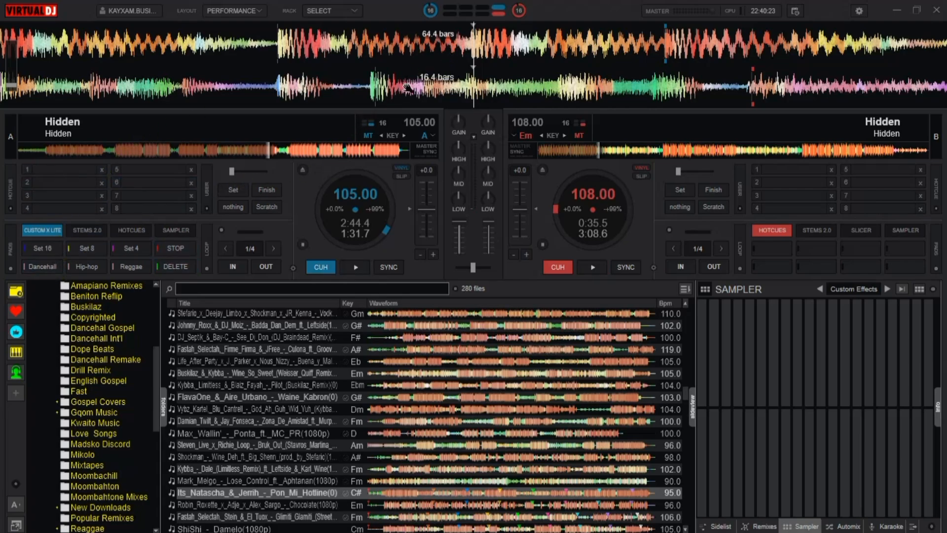
mouse_move(462, 51)
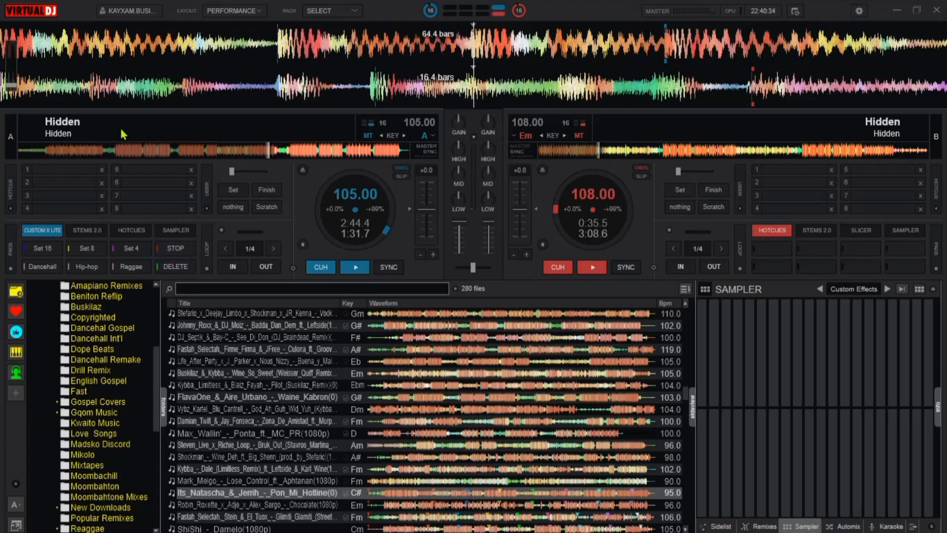
mouse_move(211, 138)
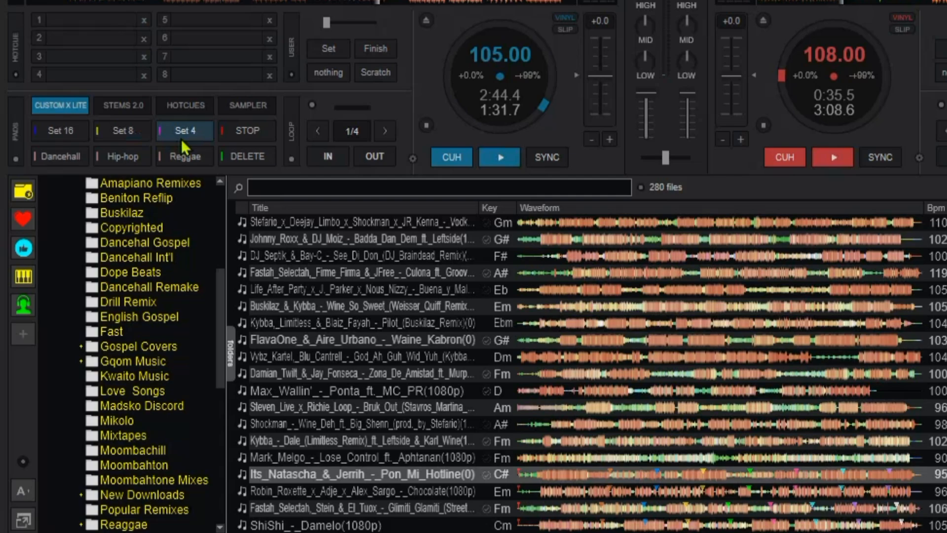
Step: Run Set 4, then Set 8, filling all eight hot cue slots on deck A
click(121, 130)
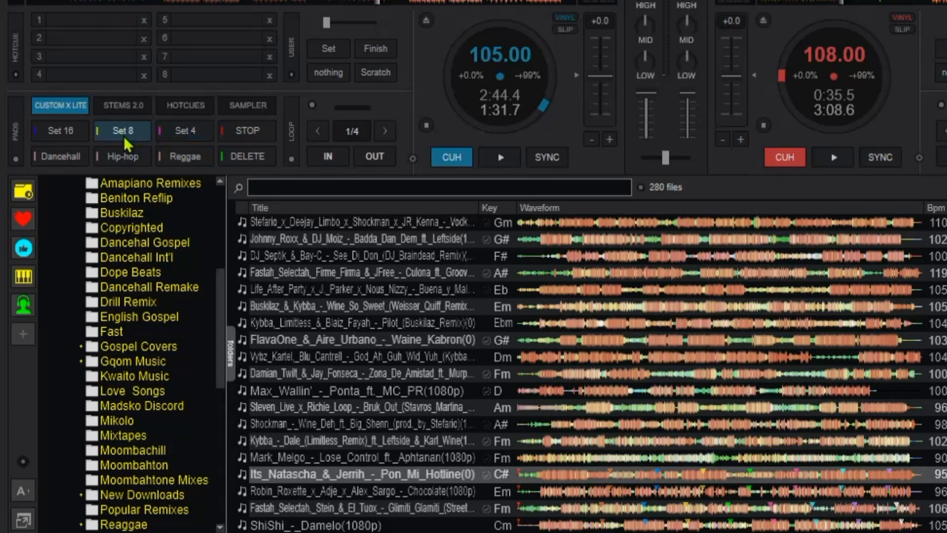
click(59, 130)
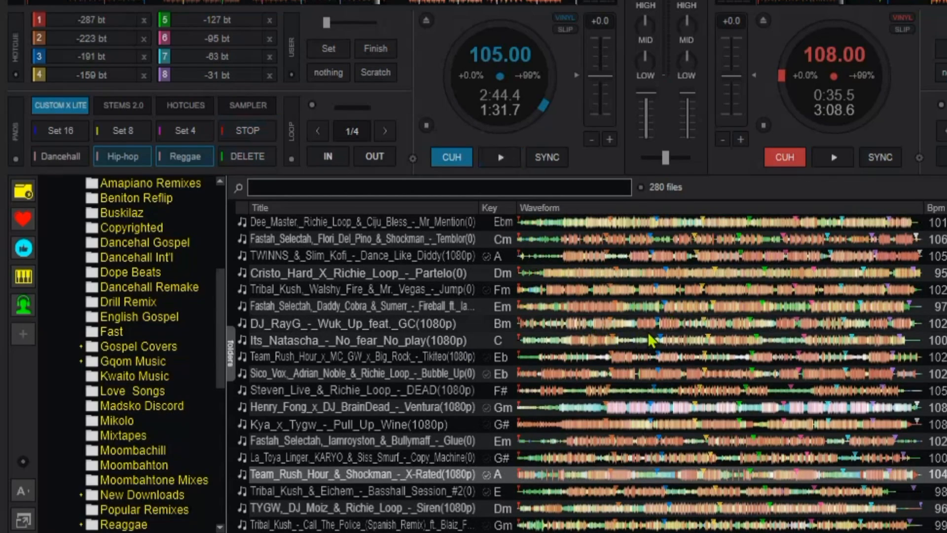
mouse_move(894, 335)
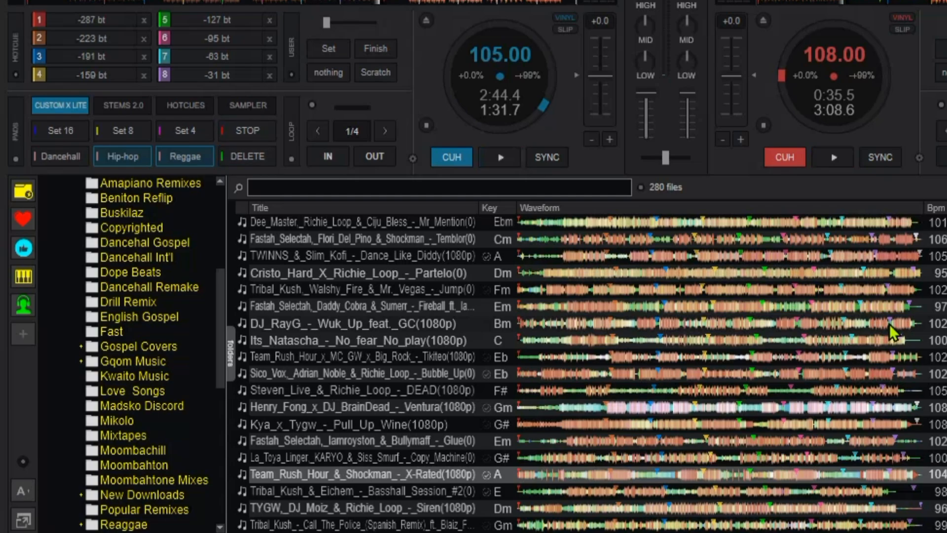
mouse_move(879, 338)
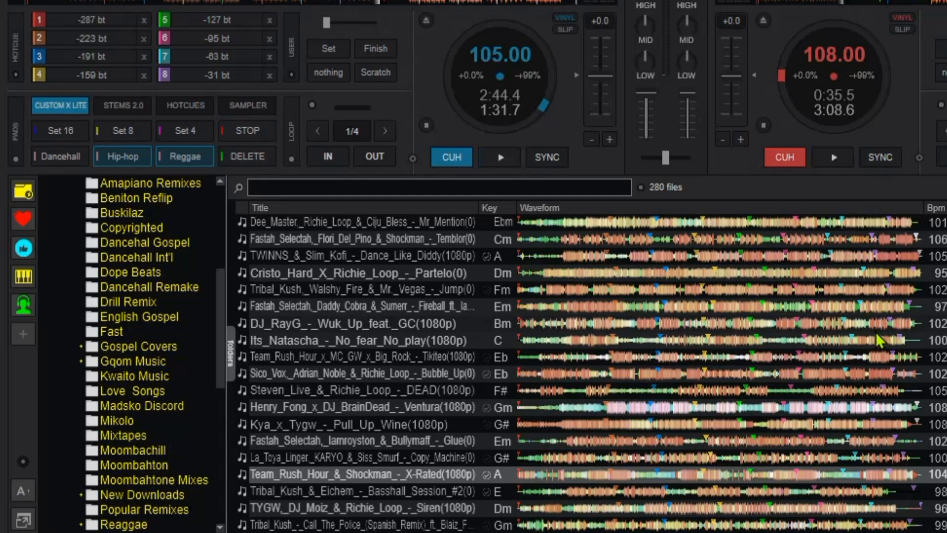
mouse_move(878, 338)
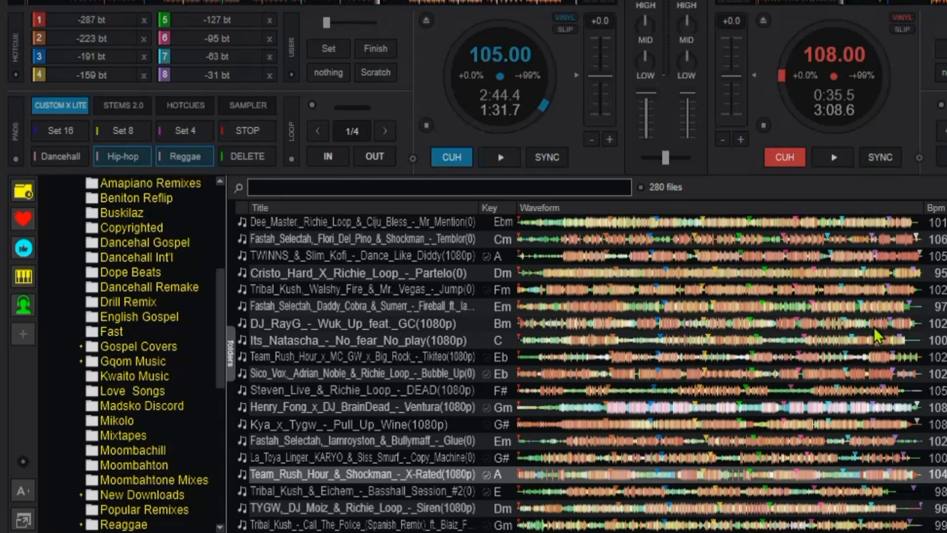
Step: Select a browser track row, letting deck A's hot cues clear as the next batch loads
click(499, 157)
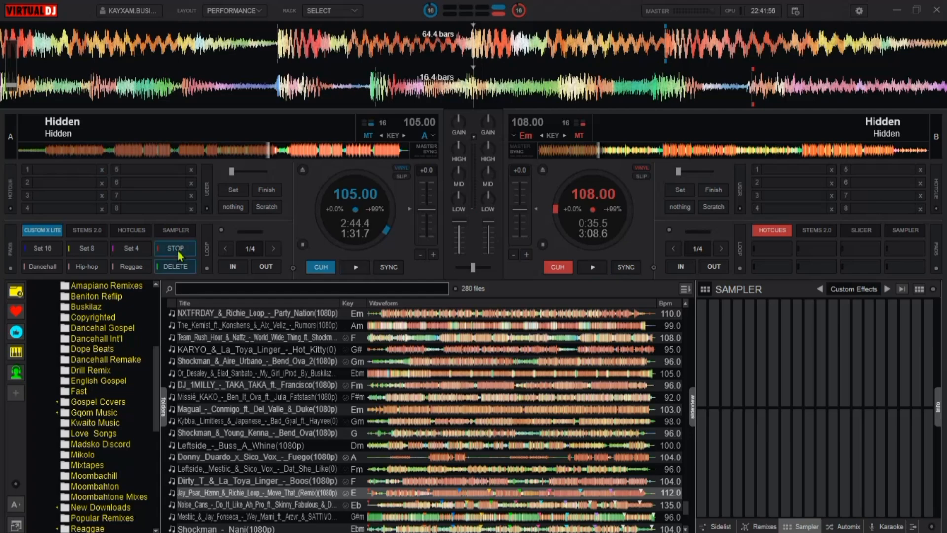
Step: Halt the run with the STOP pad, then relaunch it as Set 8 to fill both decks' cues
click(130, 247)
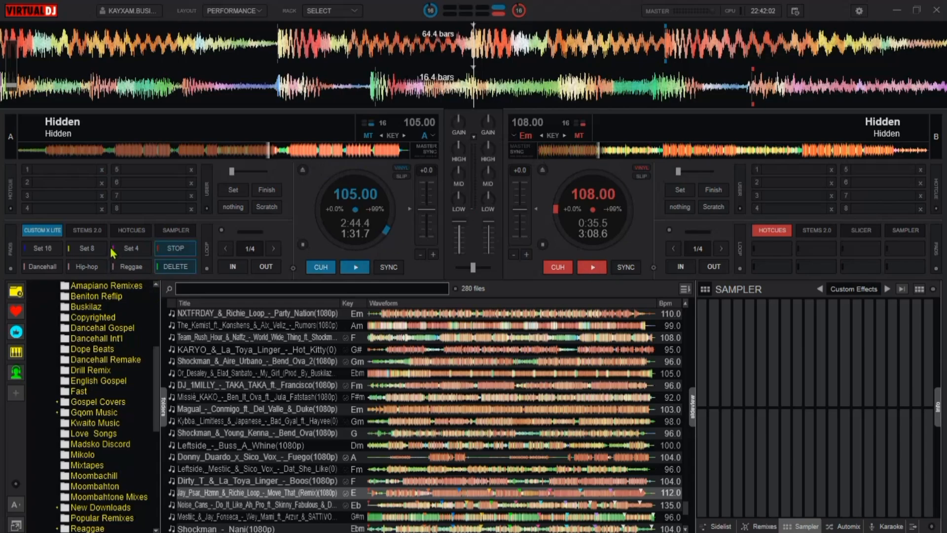
click(86, 249)
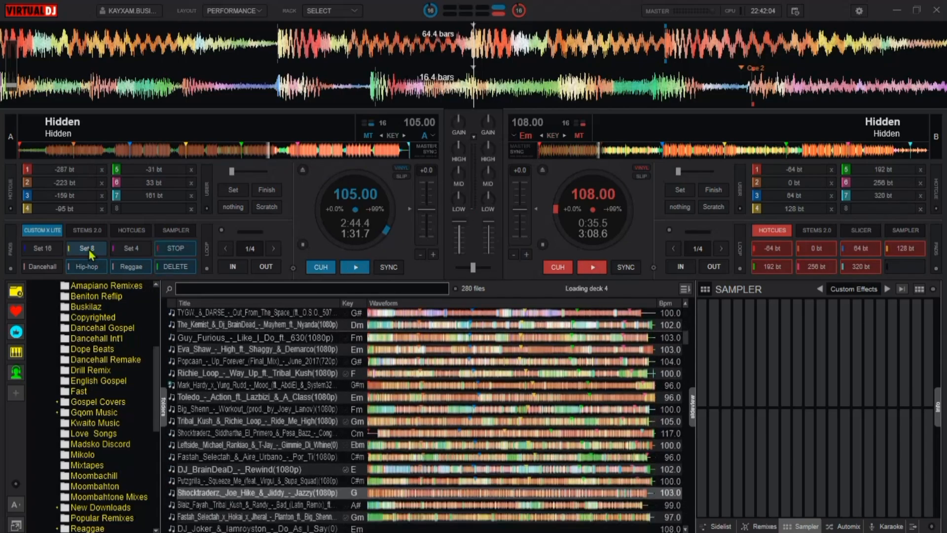